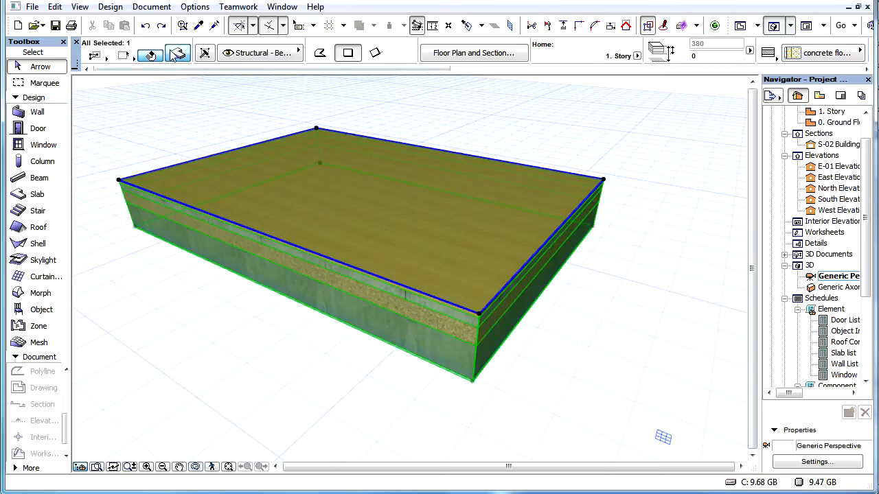
Open the selected concrete slab's settings to check its positioning and Top reference plane.
{"action": "left_click", "coordinate": [816, 462]}
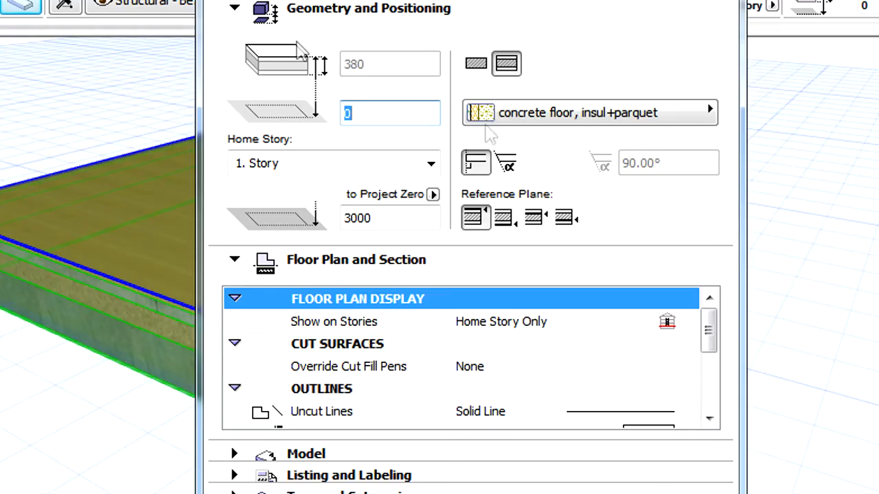
{"action": "mouse_move", "coordinate": [632, 223]}
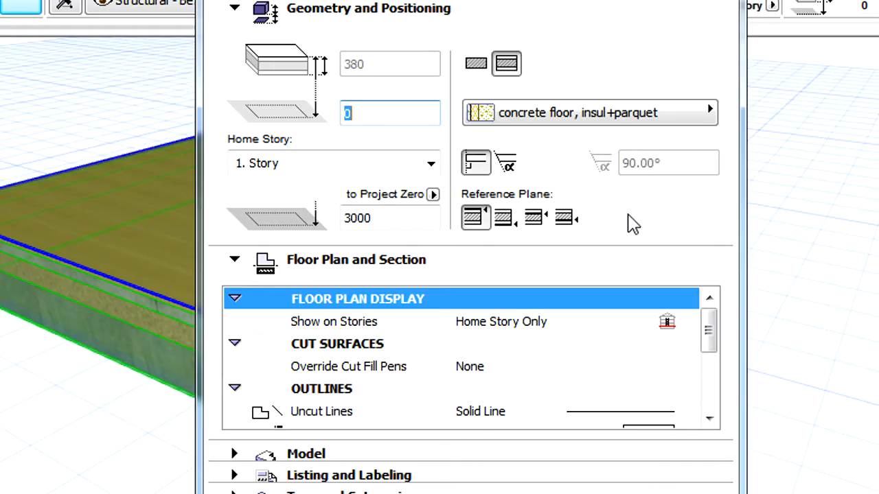
{"action": "mouse_move", "coordinate": [560, 267]}
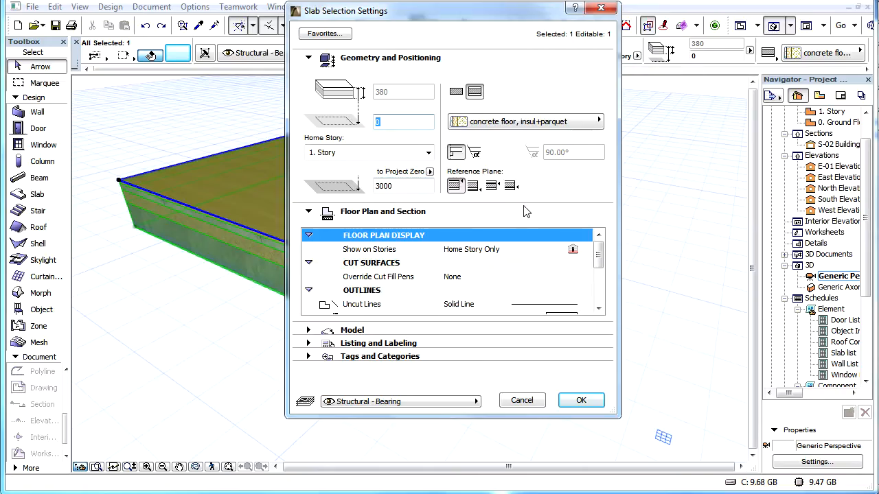
{"action": "mouse_move", "coordinate": [552, 183]}
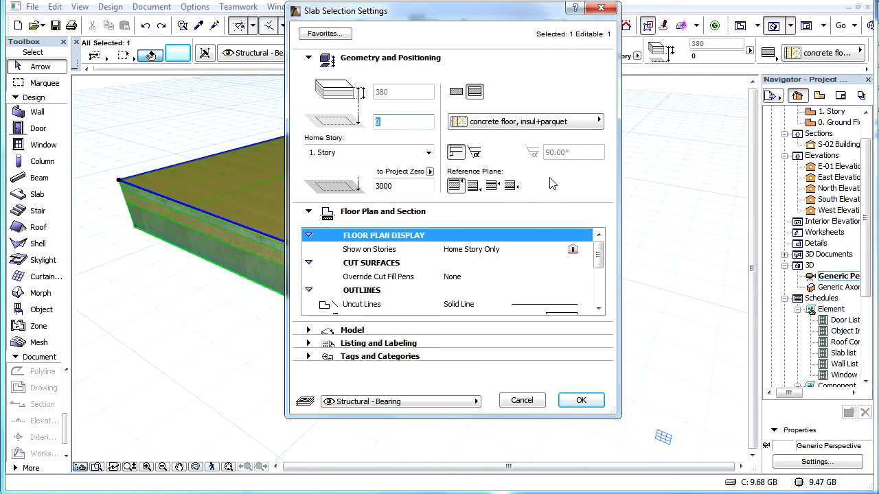
Close the slab settings dialog to return to the 3D view.
{"action": "left_click", "coordinate": [580, 400]}
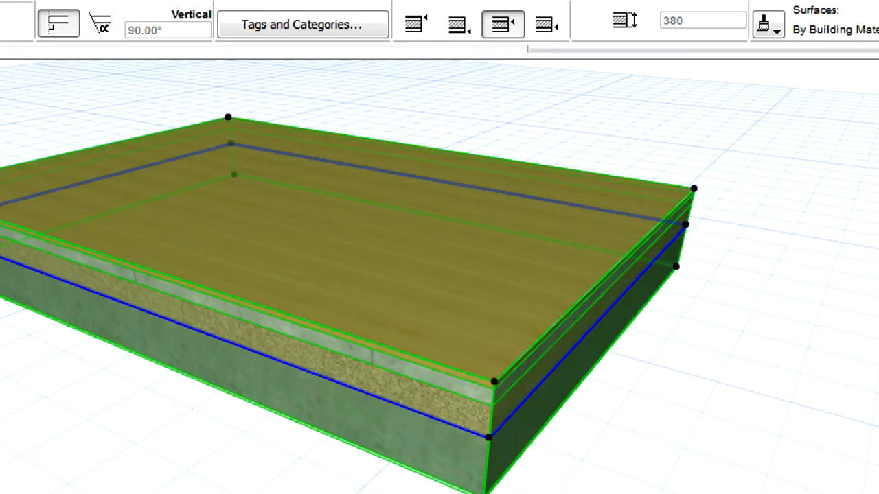
{"action": "mouse_move", "coordinate": [602, 441]}
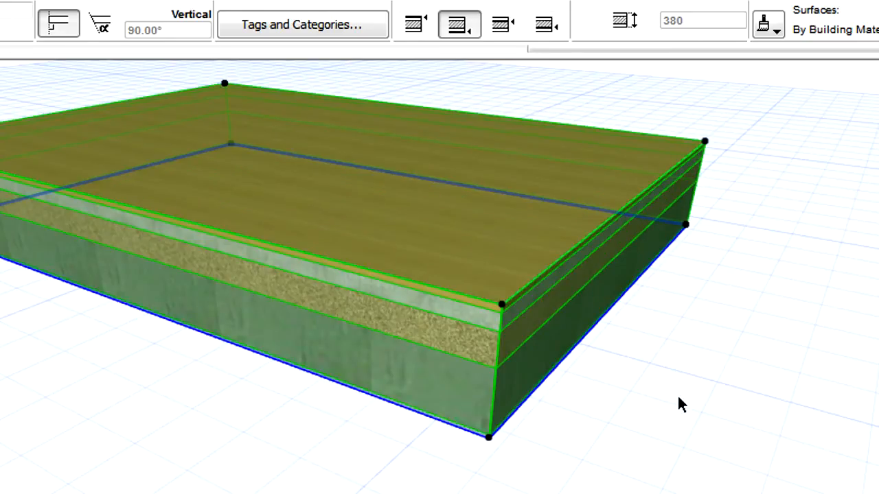
Restore the slab's reference plane to Top in the Info Box.
{"action": "left_click", "coordinate": [547, 24]}
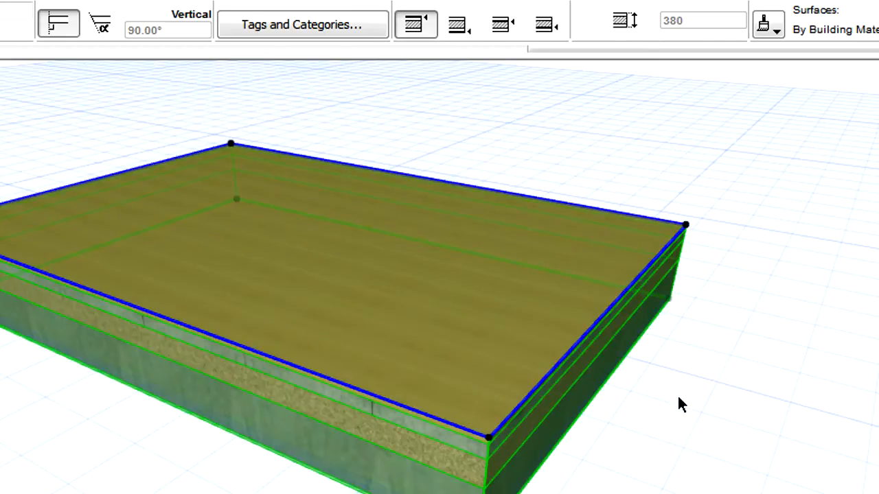
{"action": "left_click", "coordinate": [459, 25]}
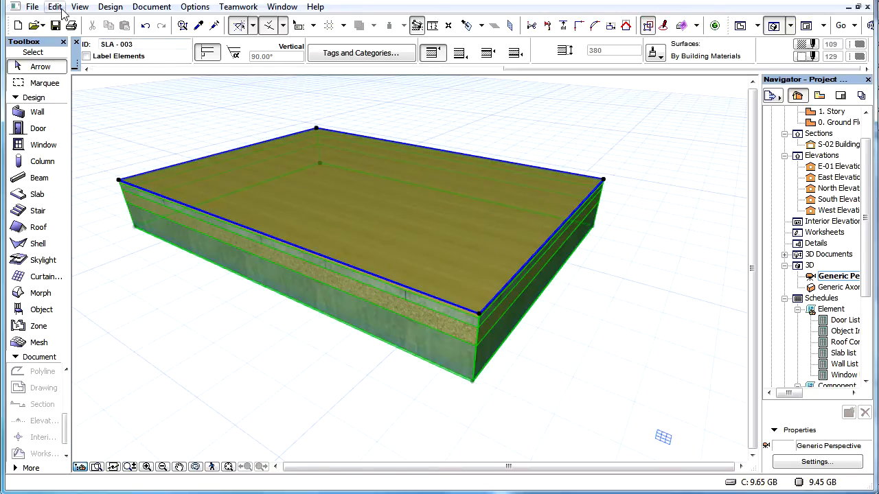
Open Modify Slab Reference Plane from the Edit > Reference Line and Plane menu.
{"action": "left_click", "coordinate": [54, 6]}
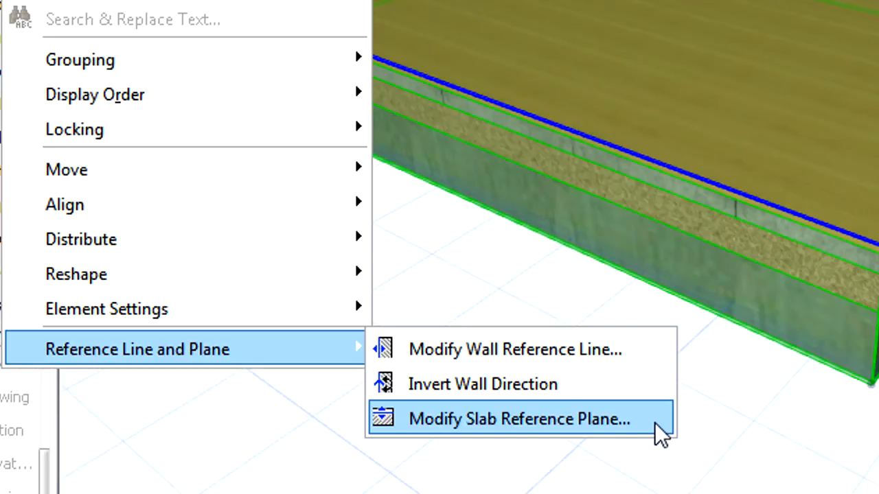
{"action": "left_click", "coordinate": [518, 419]}
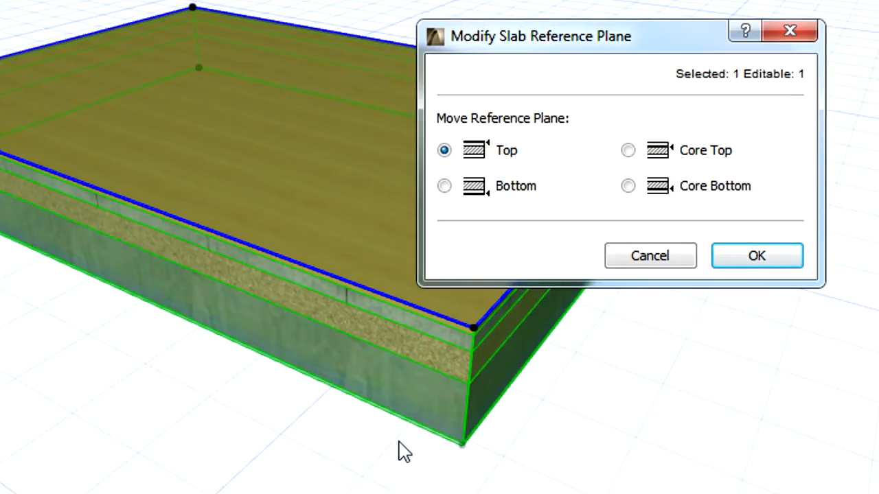
{"action": "mouse_move", "coordinate": [799, 138]}
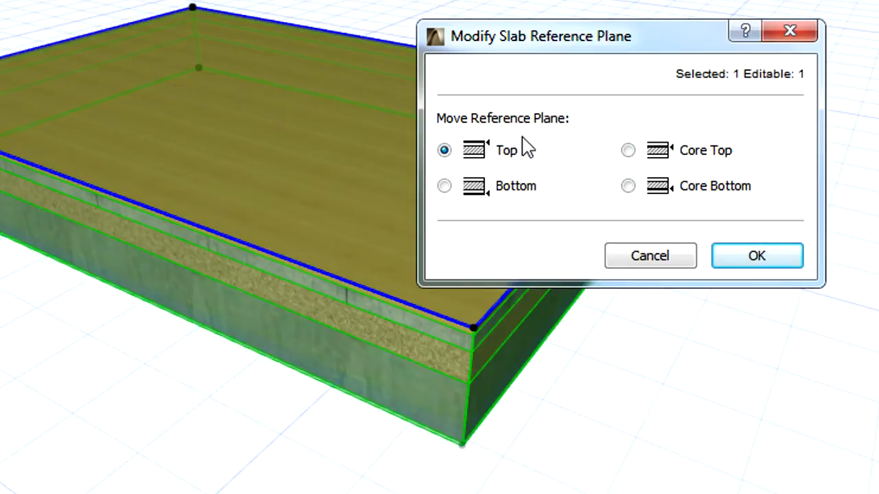
Try Bottom and Core Bottom, then settle on Core Top as the reference plane.
{"action": "left_click", "coordinate": [444, 186]}
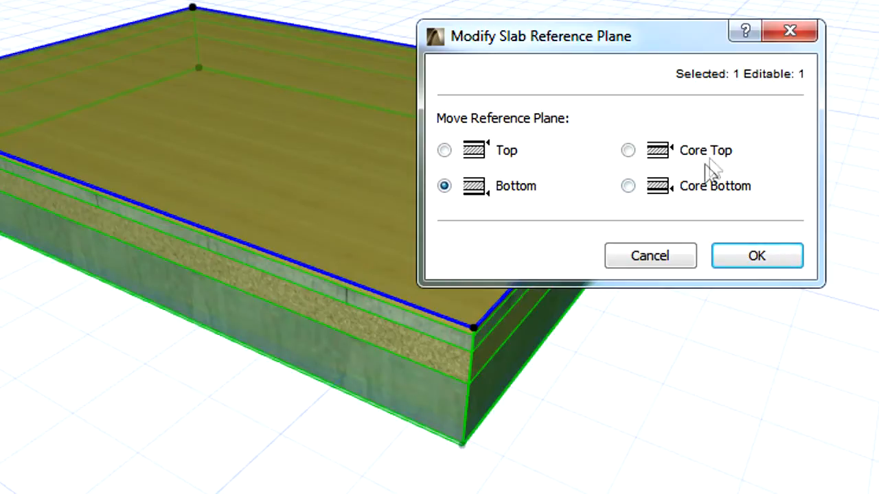
{"action": "left_click", "coordinate": [627, 185]}
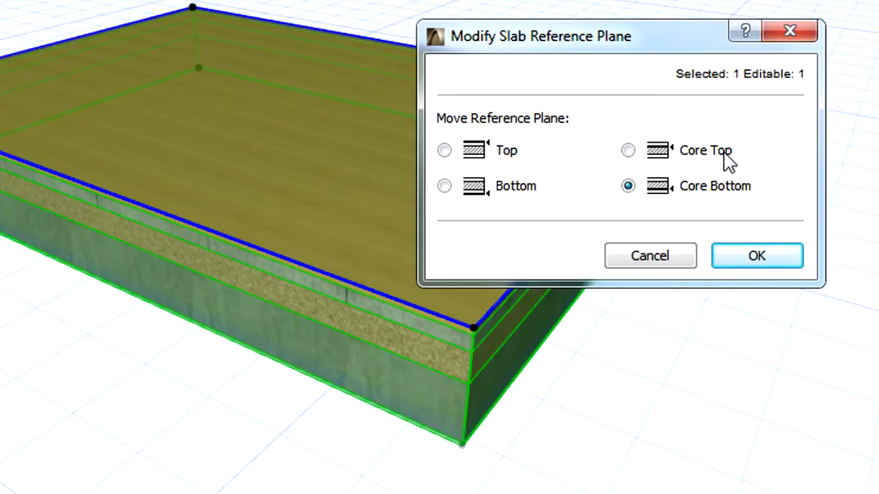
{"action": "left_click", "coordinate": [627, 150]}
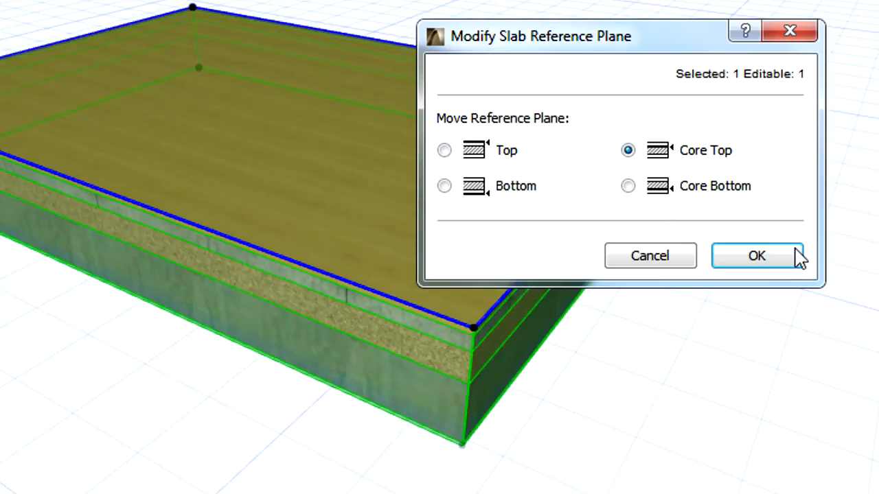
Confirm the Core Top reference plane with OK.
{"action": "left_click", "coordinate": [756, 256]}
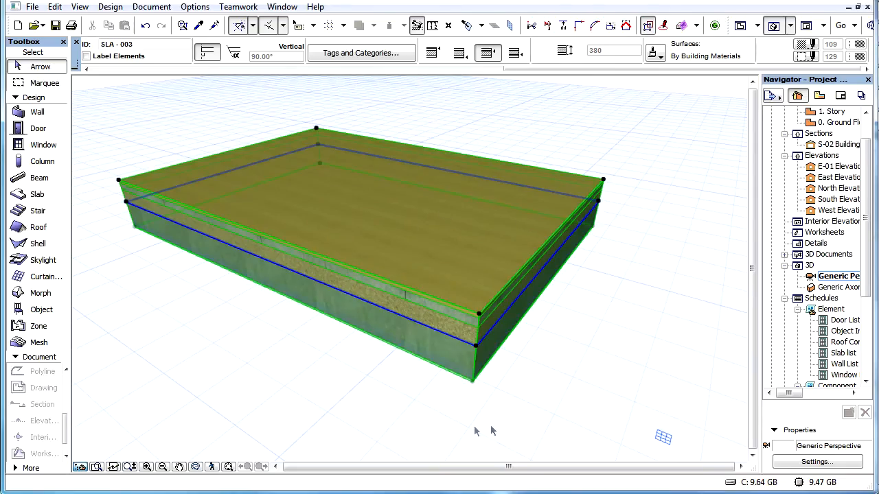
{"action": "mouse_move", "coordinate": [611, 324]}
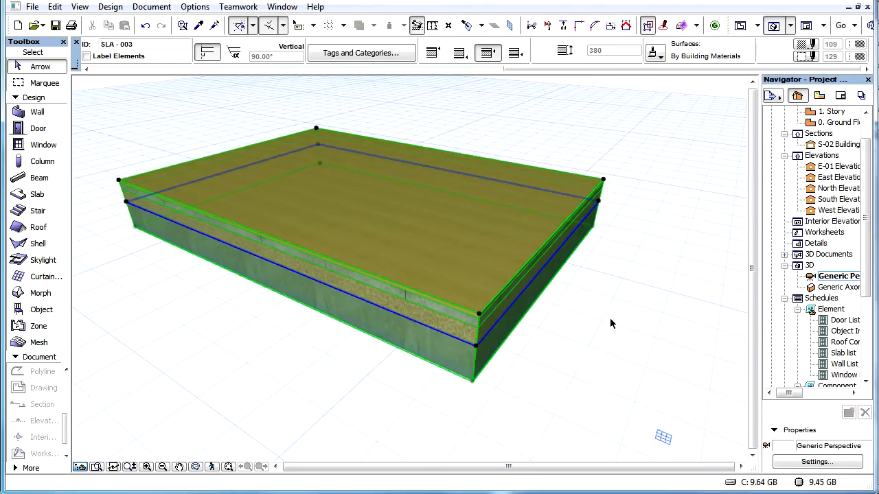